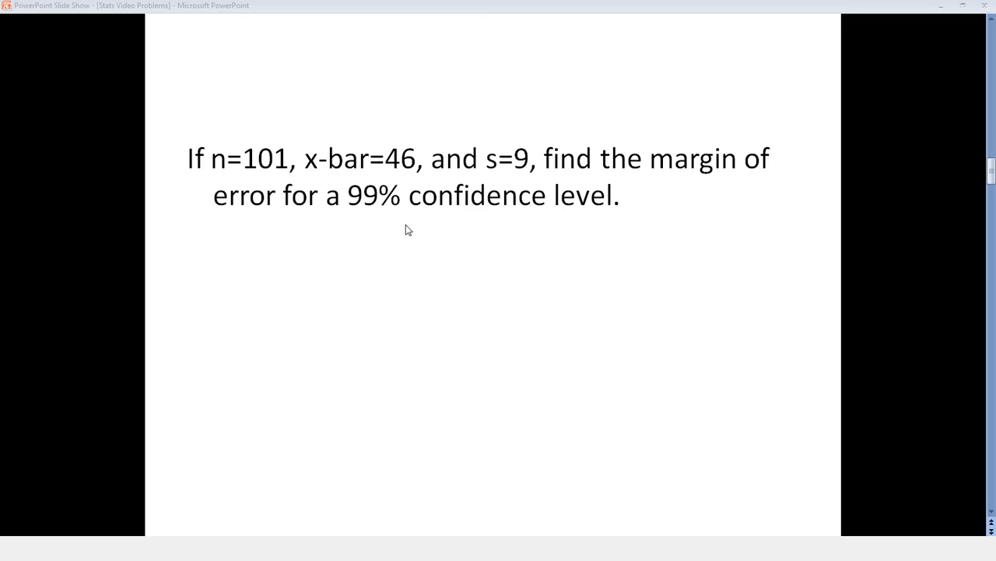
pyautogui.moveTo(913, 90)
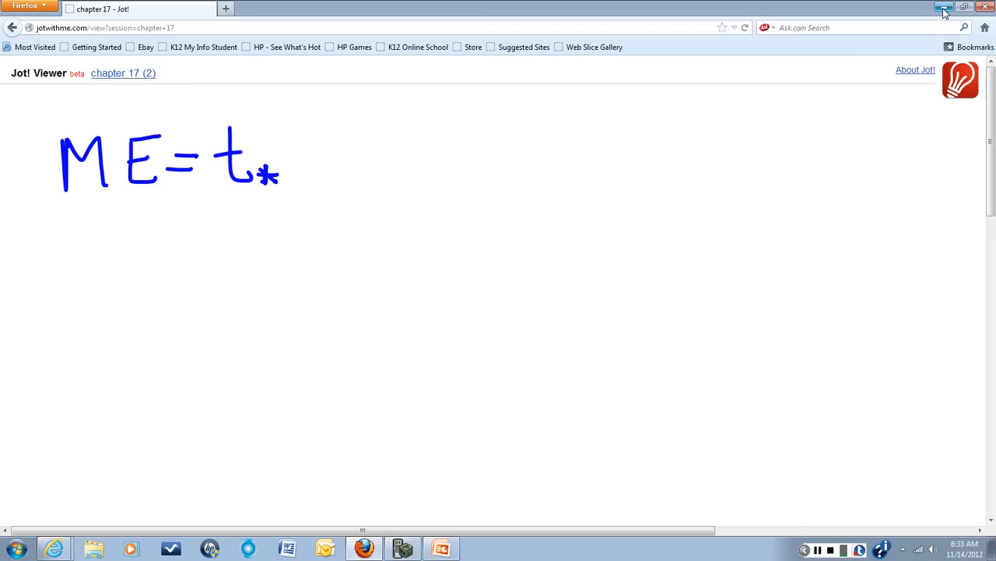
# - Handwrite a multiplication dot after t* and s over a fraction bar for the standard error
pyautogui.click(303, 146)
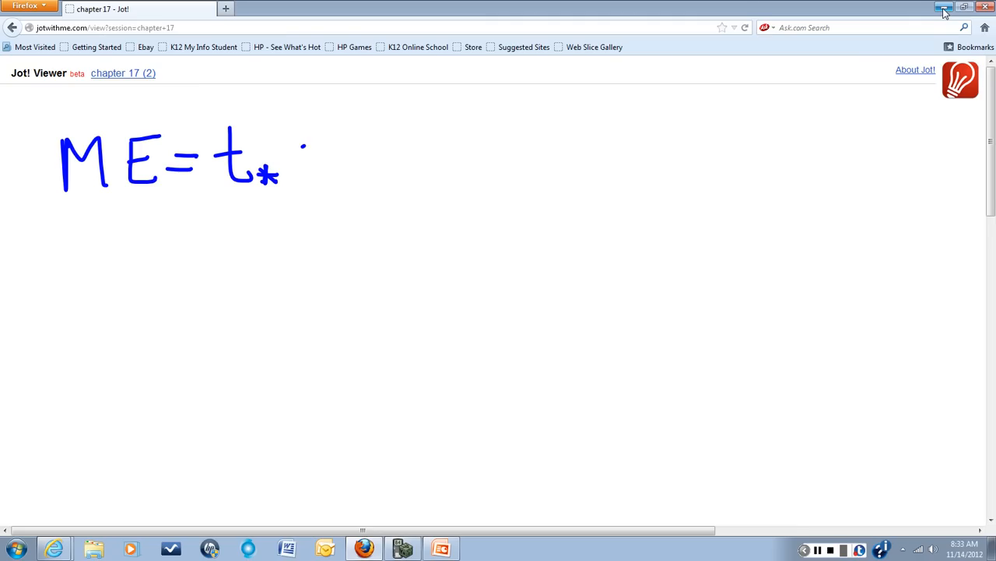
pyautogui.moveTo(342, 112); pyautogui.dragTo(389, 143)
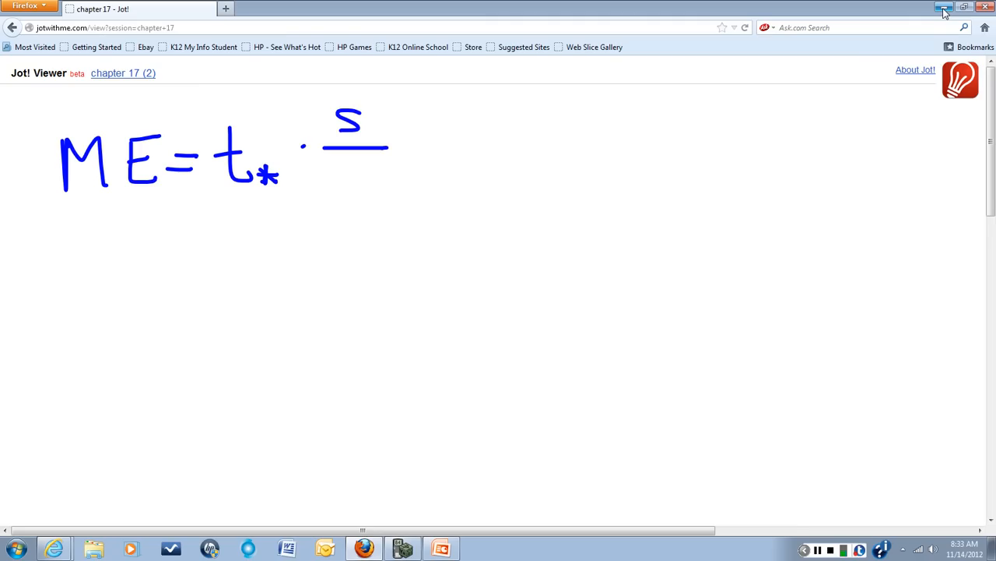
pyautogui.moveTo(324, 179); pyautogui.dragTo(393, 164)
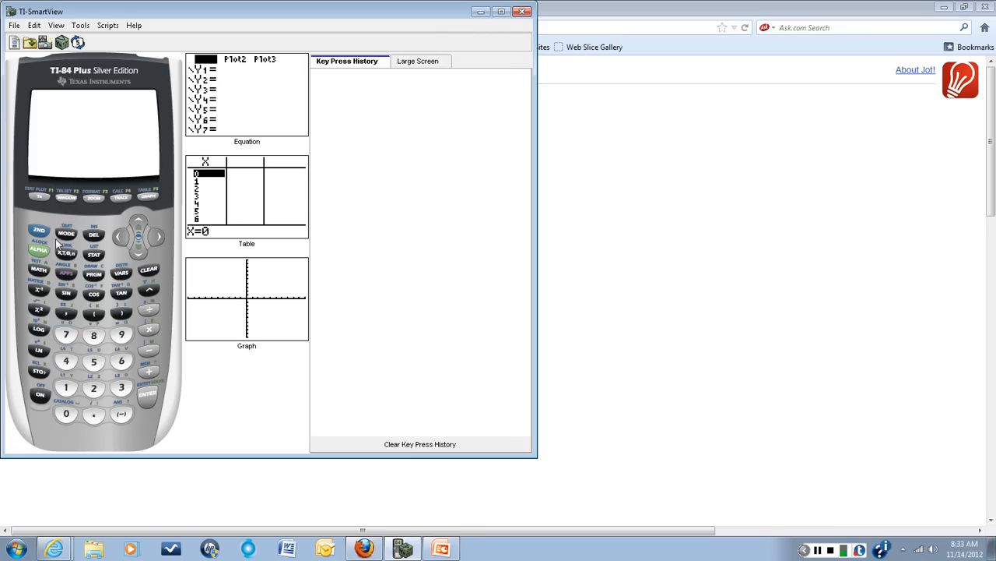
# - Bring up the DISTR menu via 2nd VARS on the emulated TI-84
pyautogui.click(38, 231)
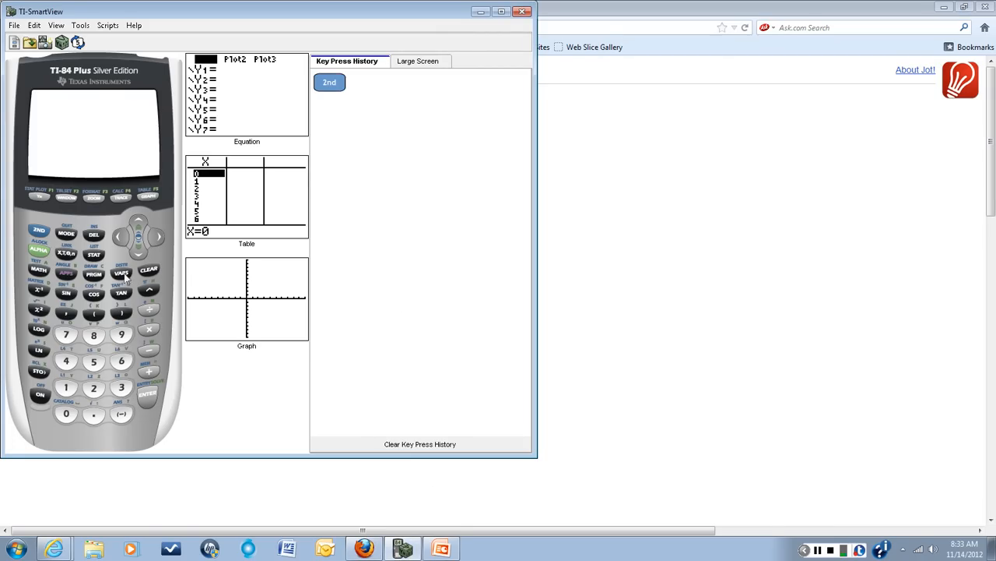
pyautogui.click(122, 272)
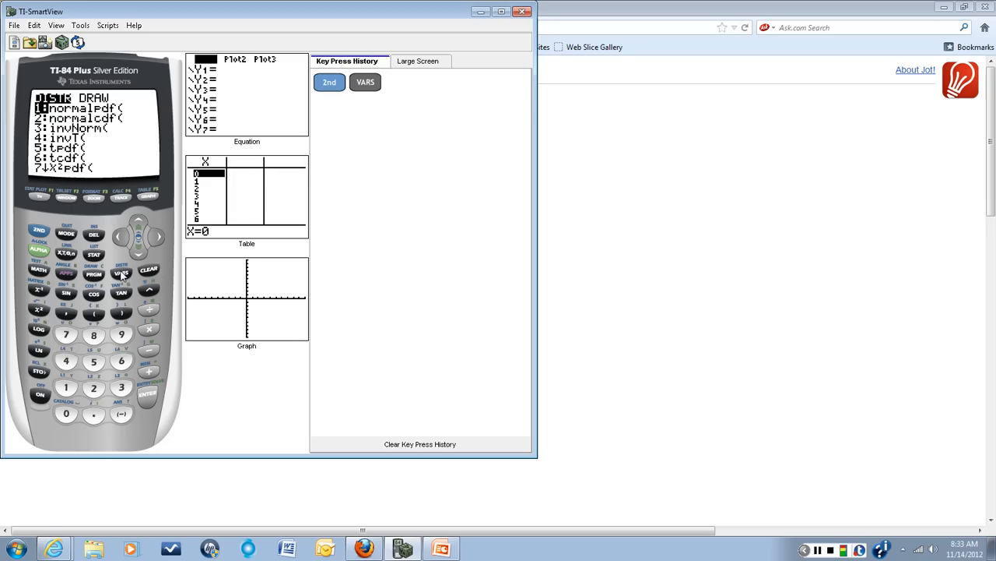
pyautogui.moveTo(121, 278)
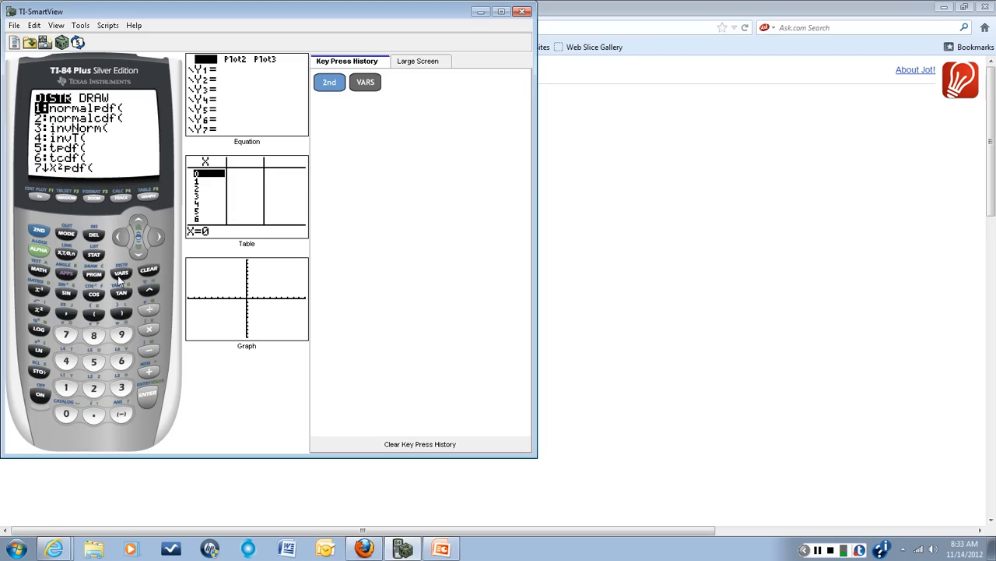
pyautogui.moveTo(126, 274)
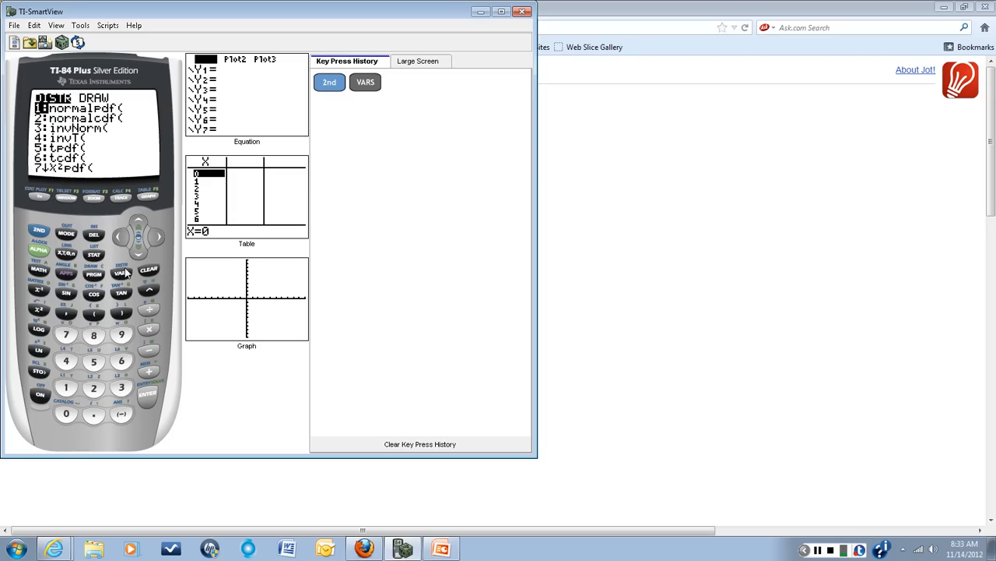
pyautogui.moveTo(91, 193)
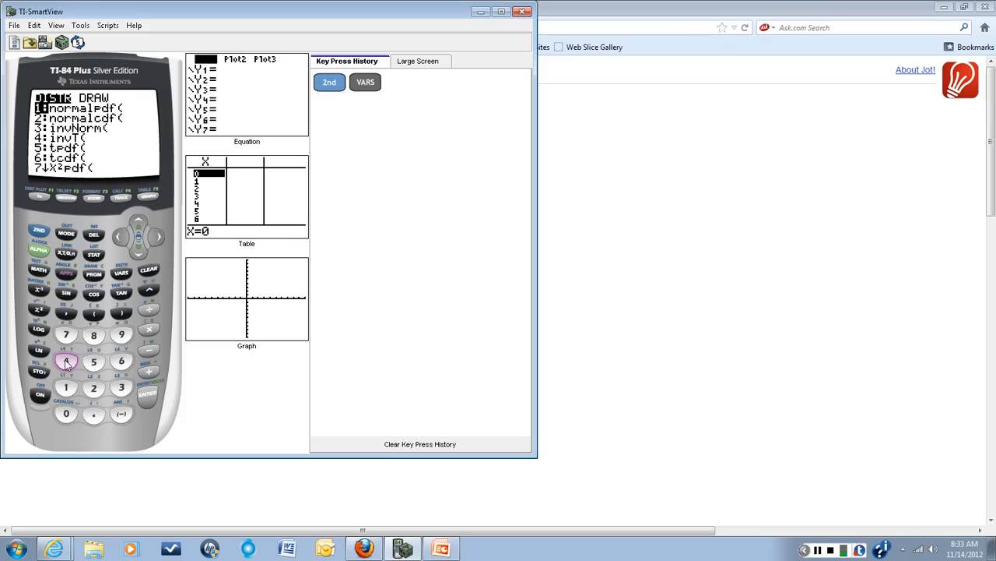
# - Paste invT( and enter .995 followed by a comma on the home screen
pyautogui.click(65, 361)
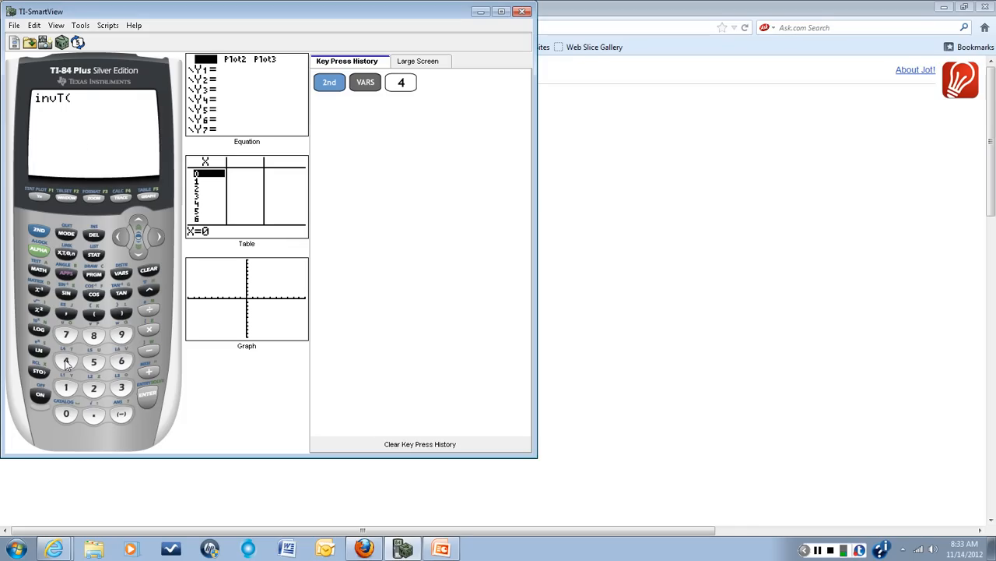
pyautogui.moveTo(101, 439)
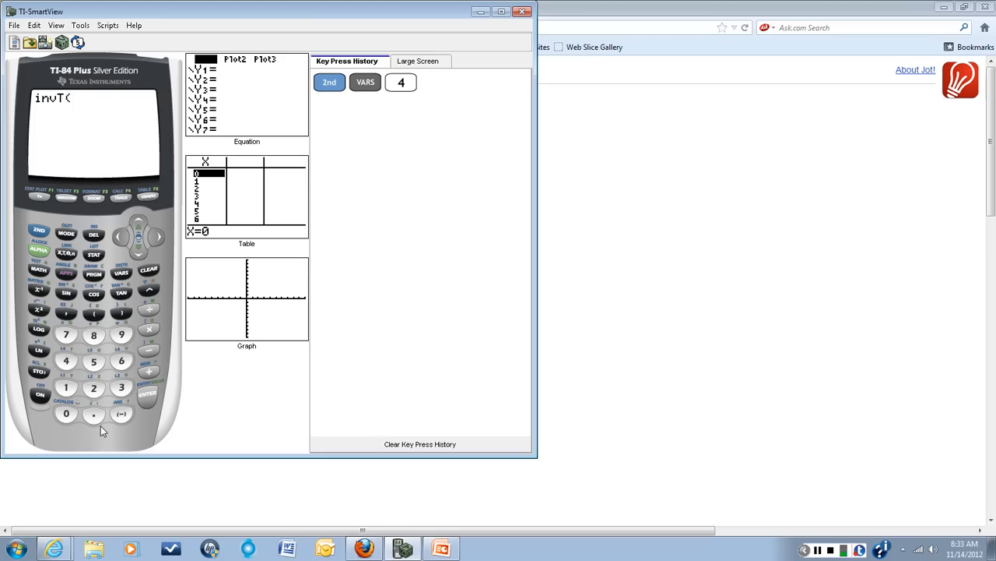
pyautogui.moveTo(94, 420)
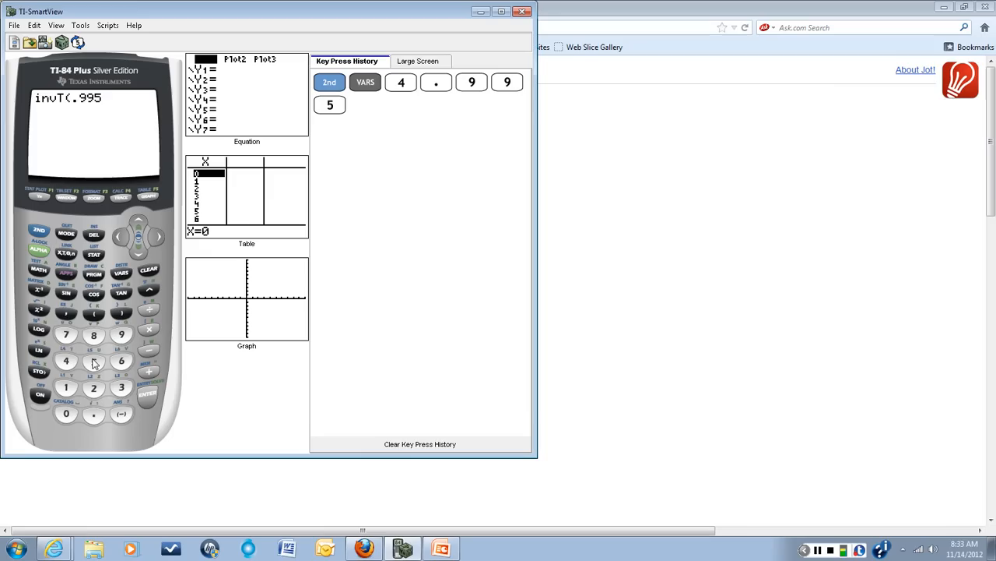
pyautogui.click(94, 315)
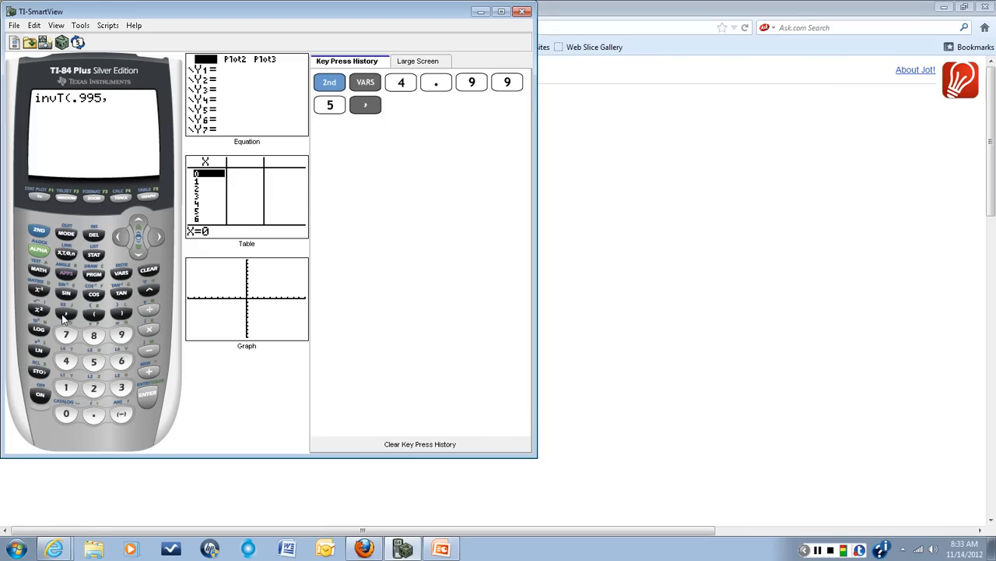
pyautogui.moveTo(63, 381)
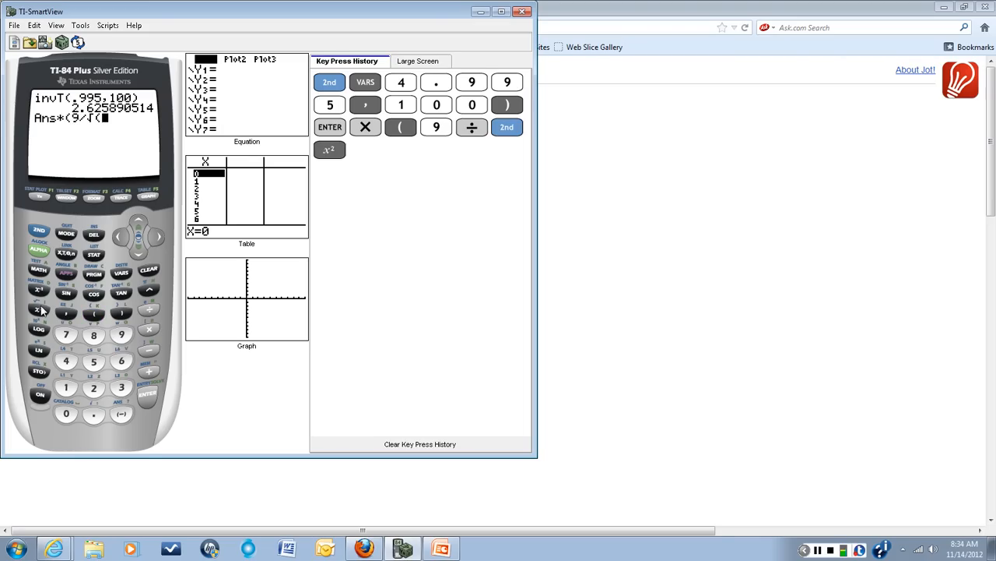
# - Key in the digits of 101 under the square root for Ans*(9/√(101
pyautogui.click(66, 386)
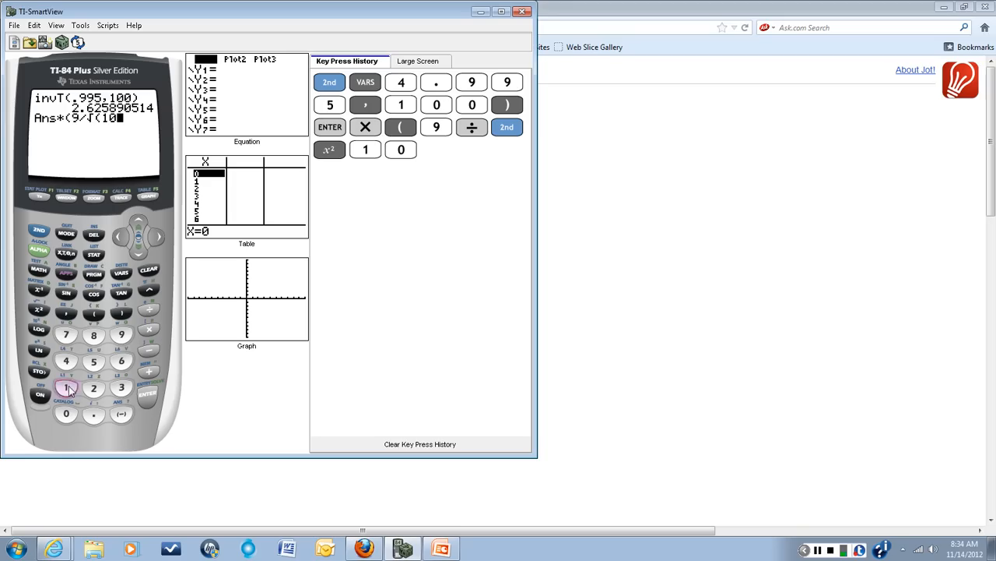